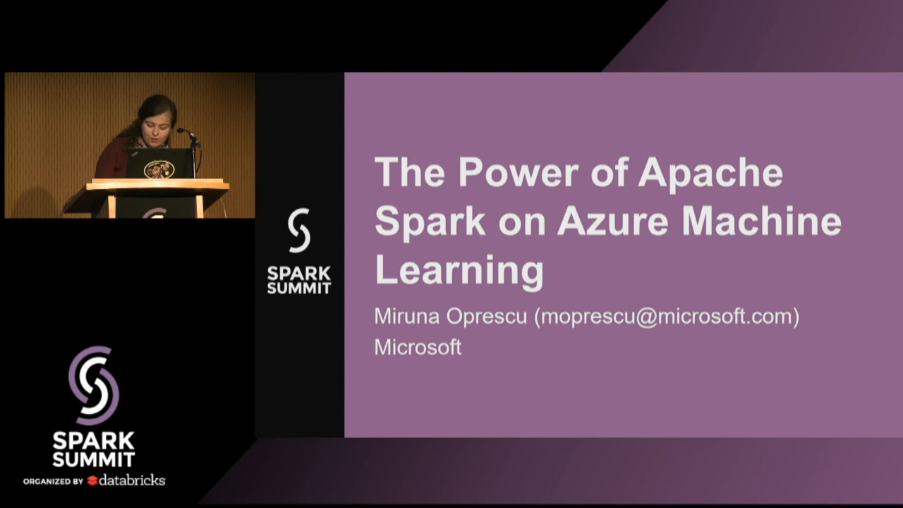
Open train_mmlspark.py in the editor alongside the aml_config files.
key("Right")
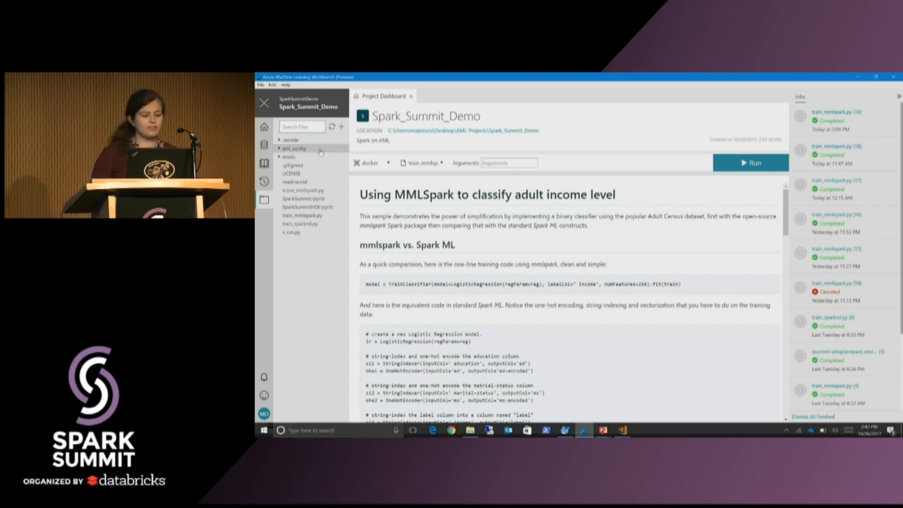
left_click(294, 148)
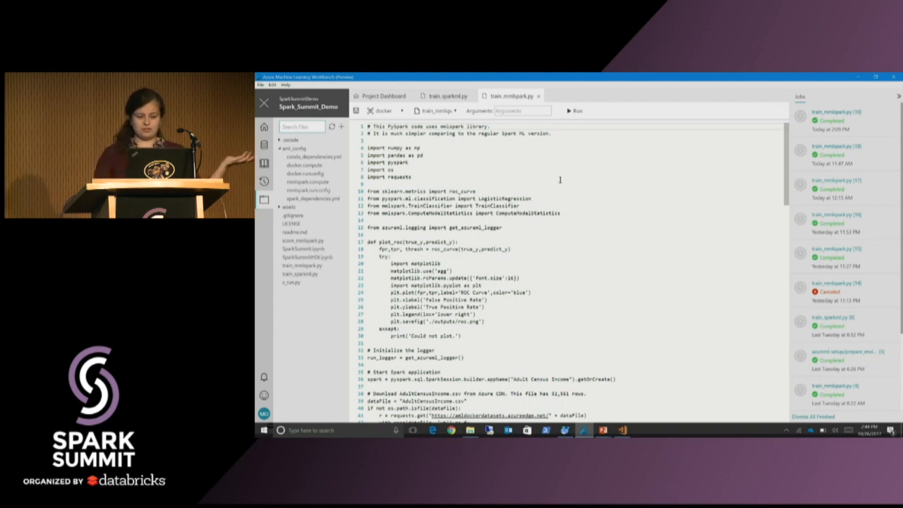
Launch a run of train_mmlspark.py on the docker target.
left_click(574, 110)
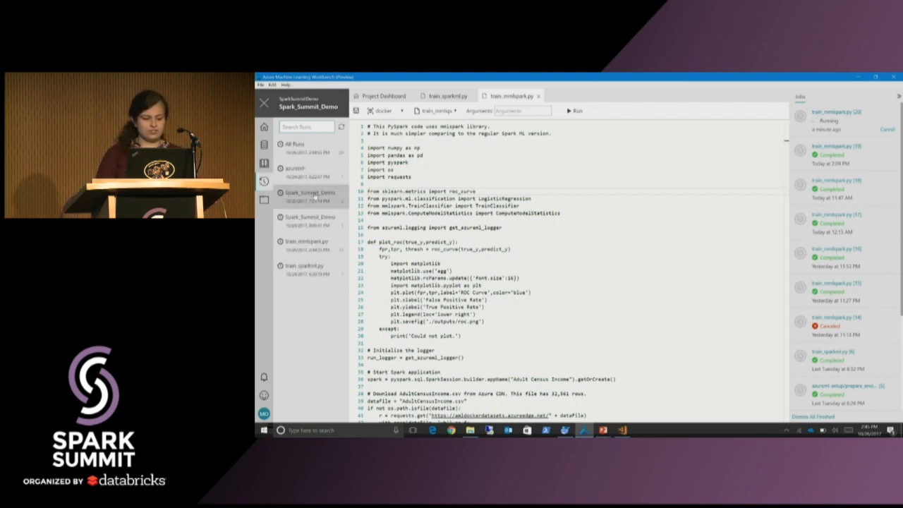
Show the train_mmlspark.py run dashboard and select run 20 in the runs list.
left_click(311, 196)
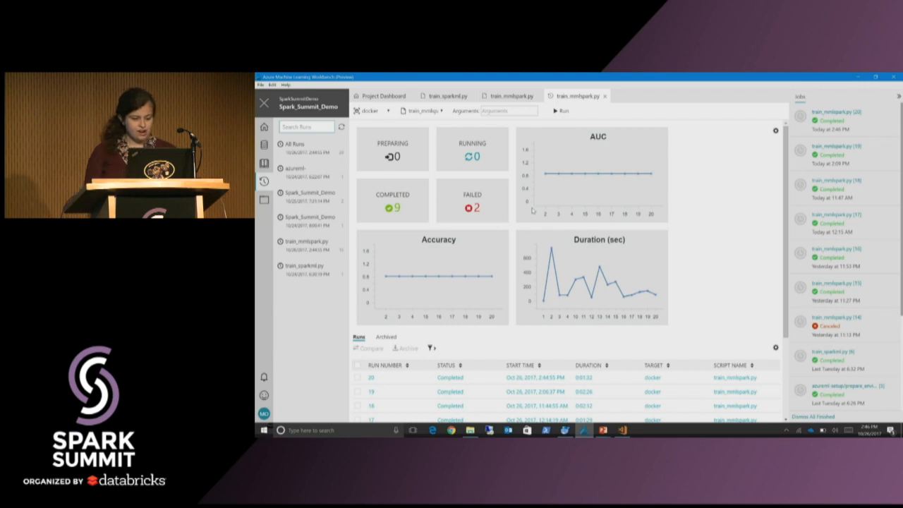
left_click(452, 377)
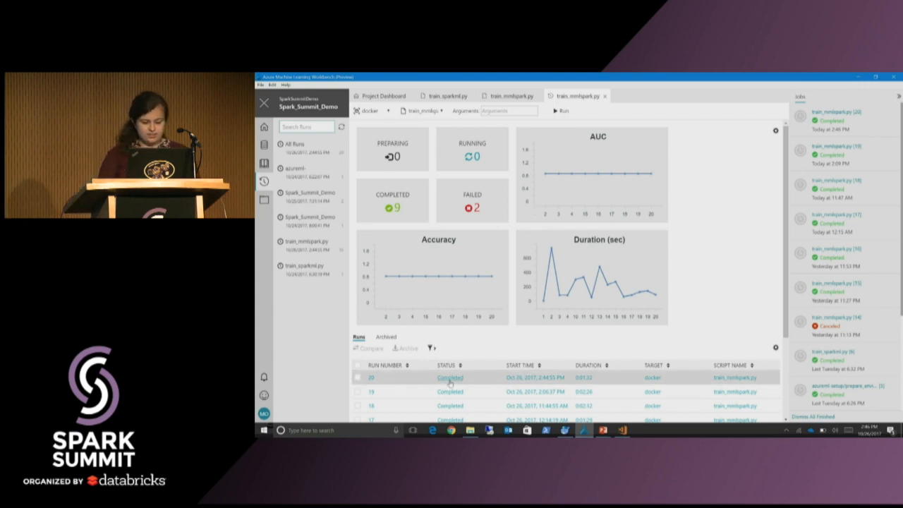
Open run 20's details and scroll past its ROC plot to the driver_log contents.
left_click(449, 378)
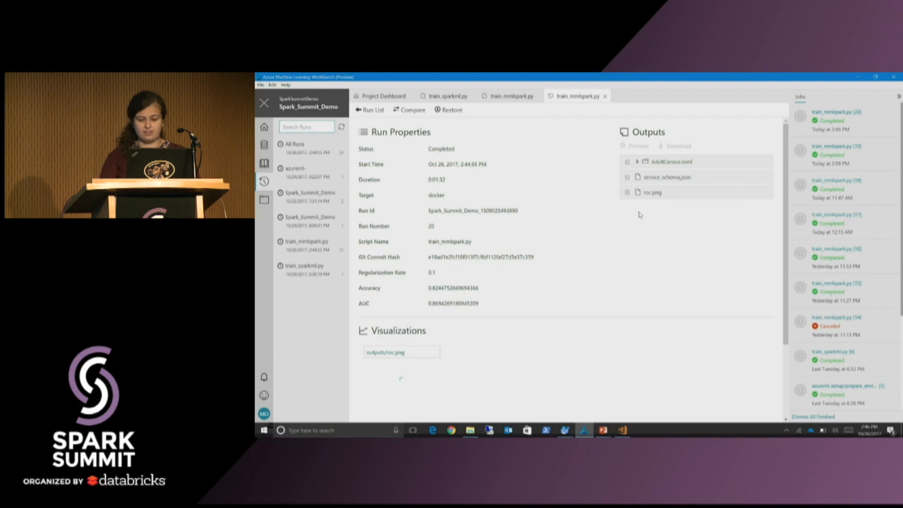
left_click(400, 352)
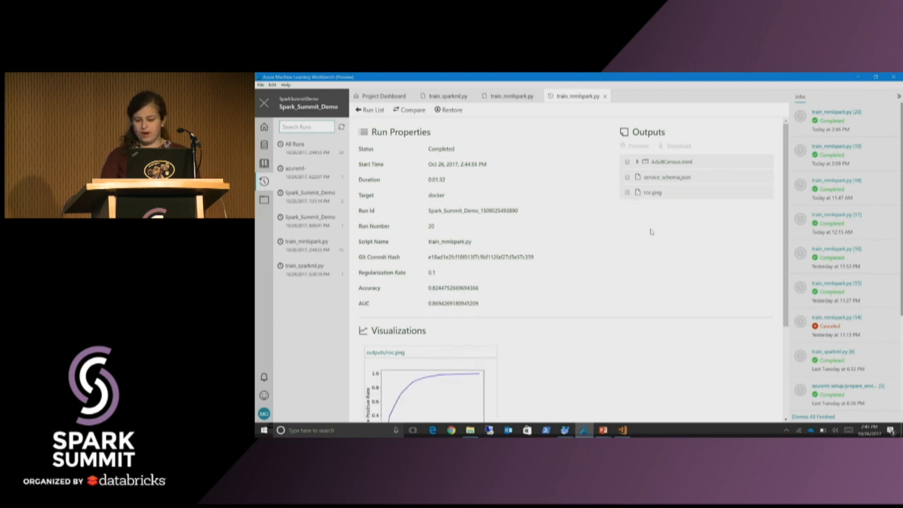
mouse_move(678, 367)
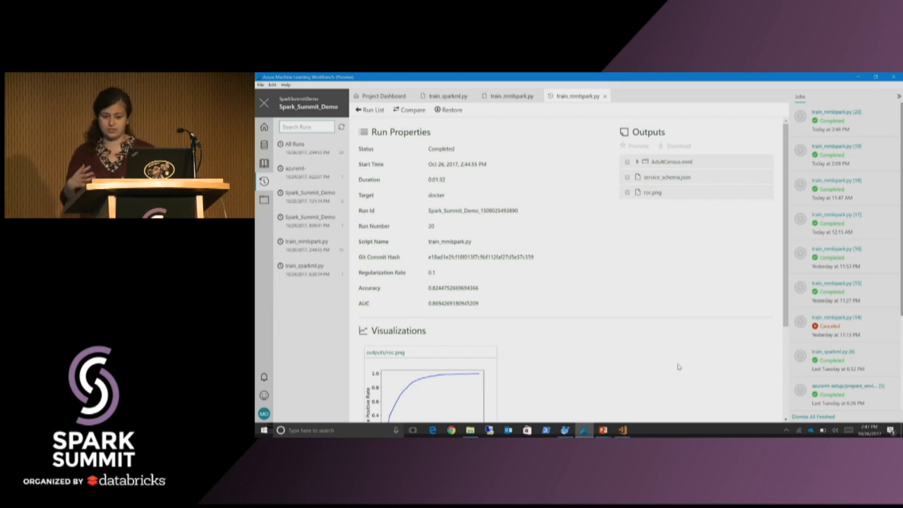
mouse_move(601, 225)
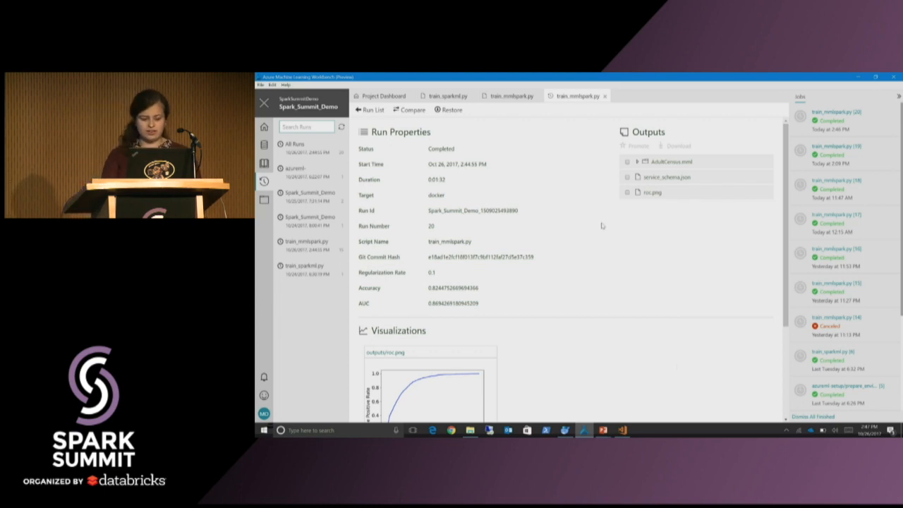
scroll("down", 3)
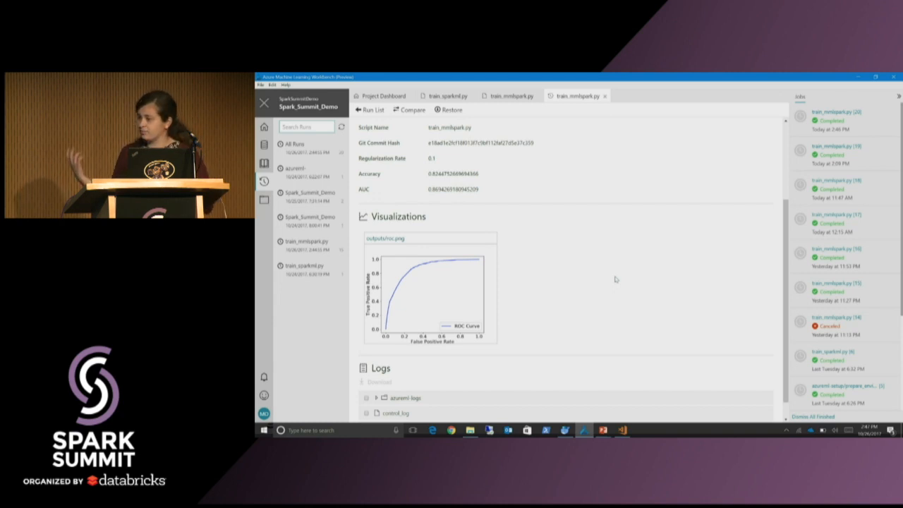
scroll("down", 3)
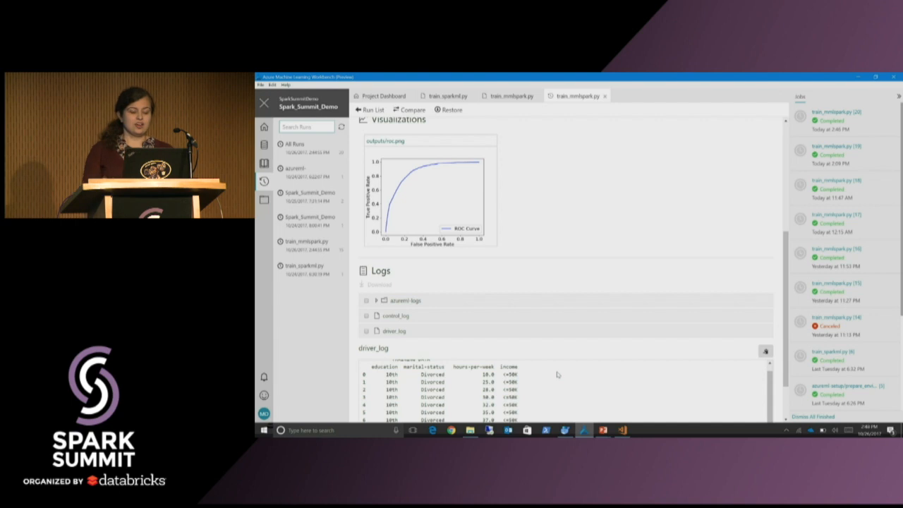
mouse_move(525, 399)
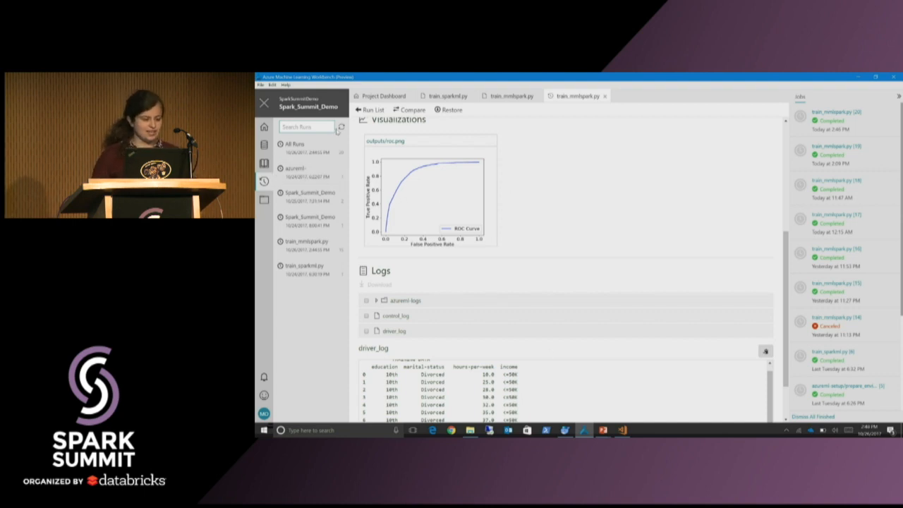
Switch train_mmlspark.py's run target from docker to the mmlspark cluster.
left_click(264, 199)
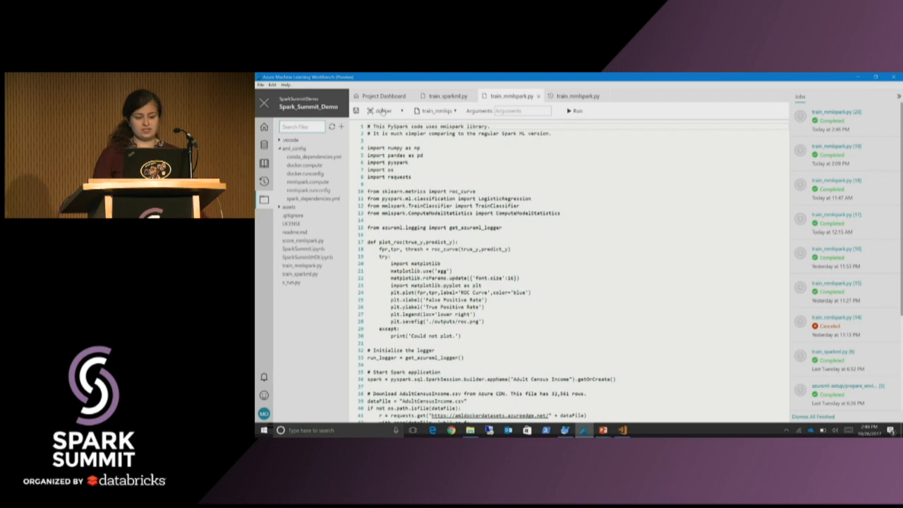
left_click(387, 111)
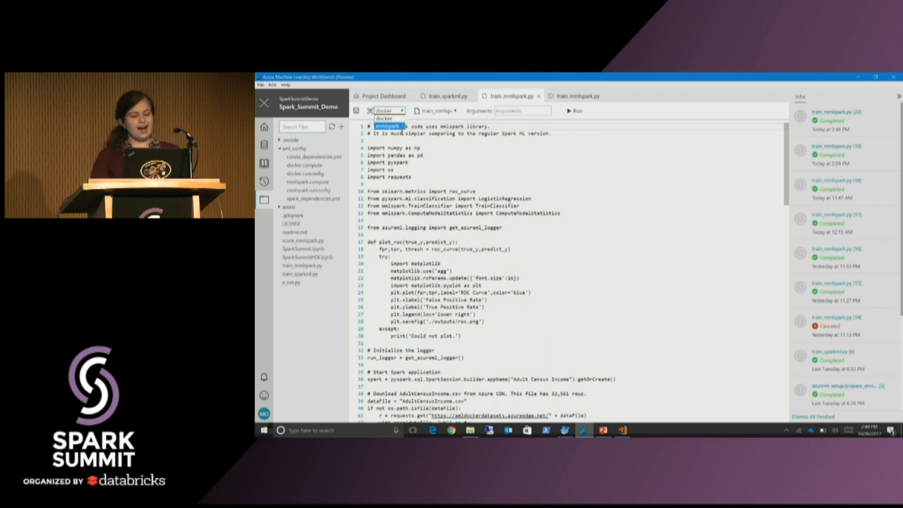
left_click(388, 127)
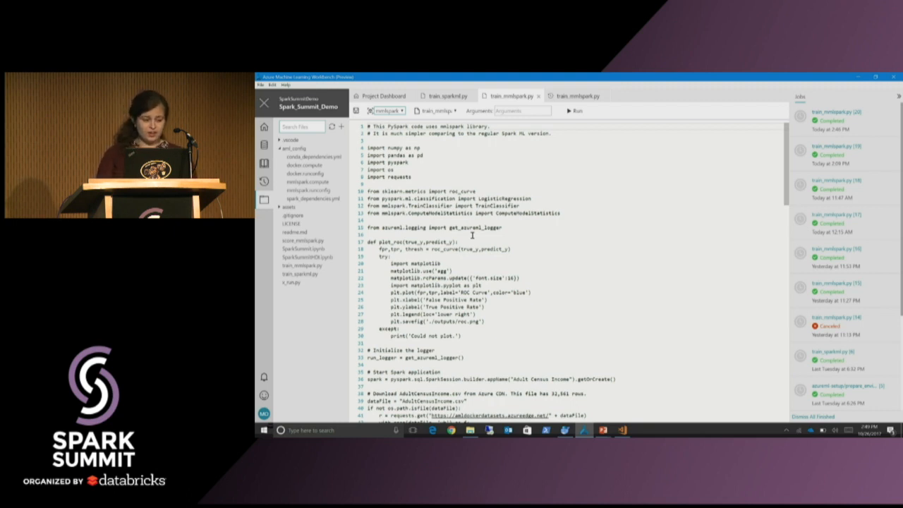
Run 'az ml history list -o table' in PowerShell and maximize the window.
left_click(260, 85)
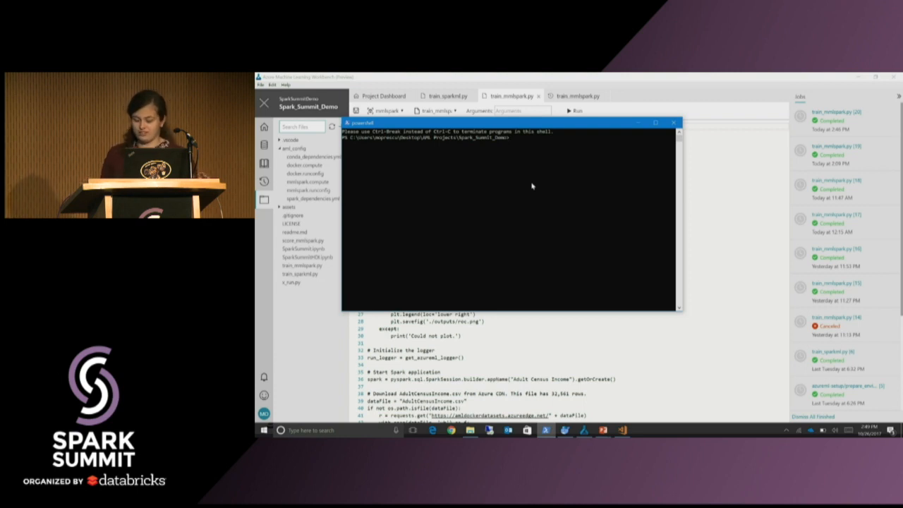
type("az ml history list -o table")
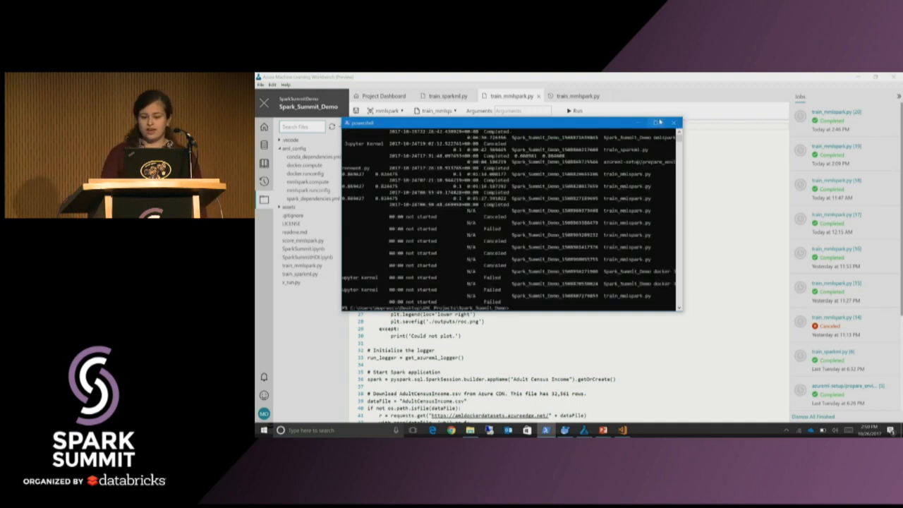
left_click(666, 121)
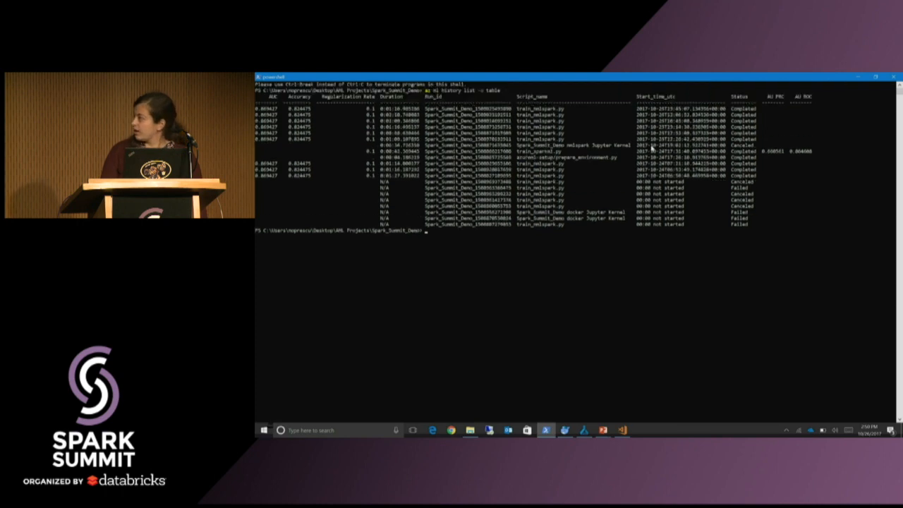